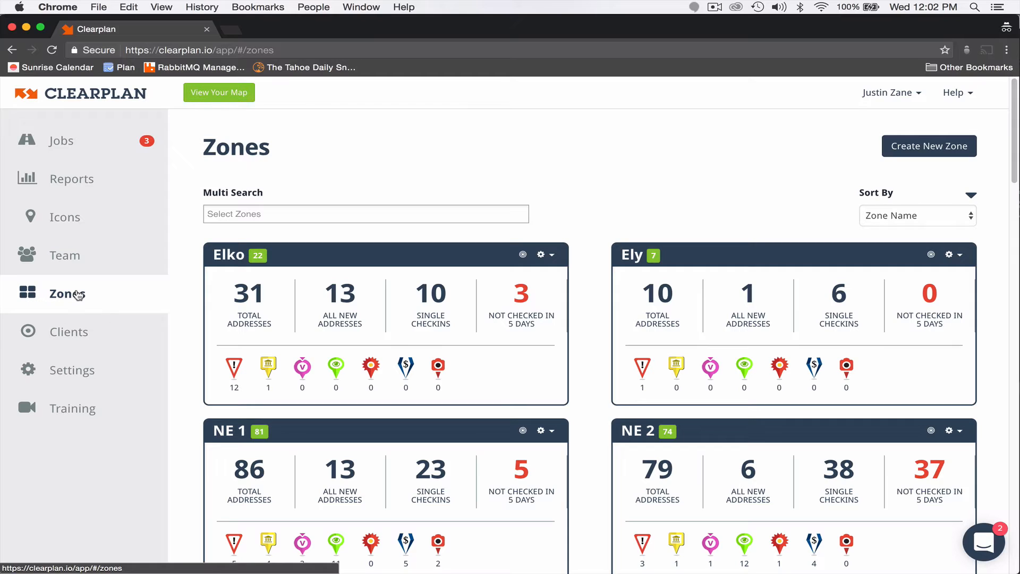
mouse_move(499, 264)
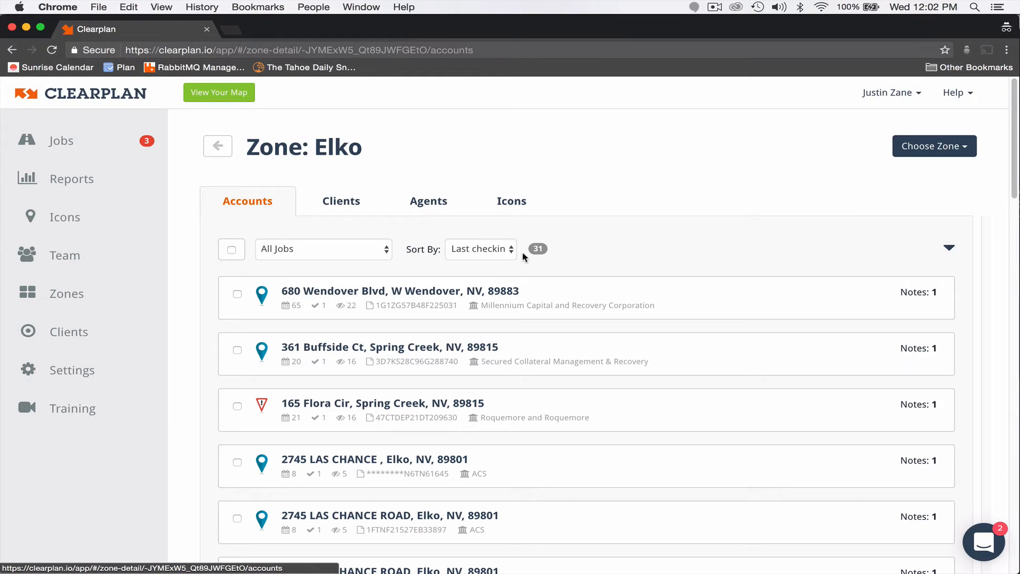
mouse_move(605, 285)
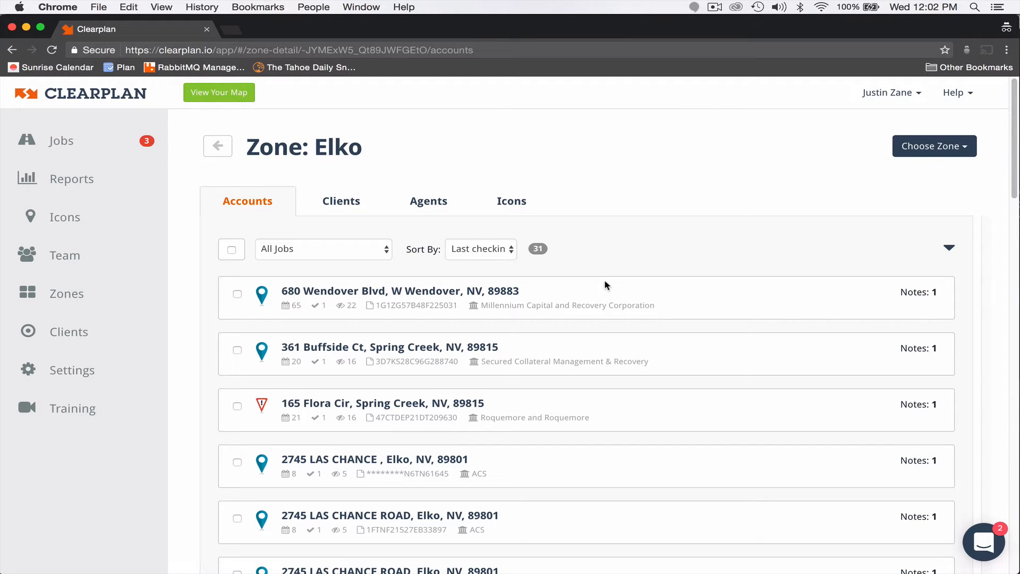
mouse_move(536, 281)
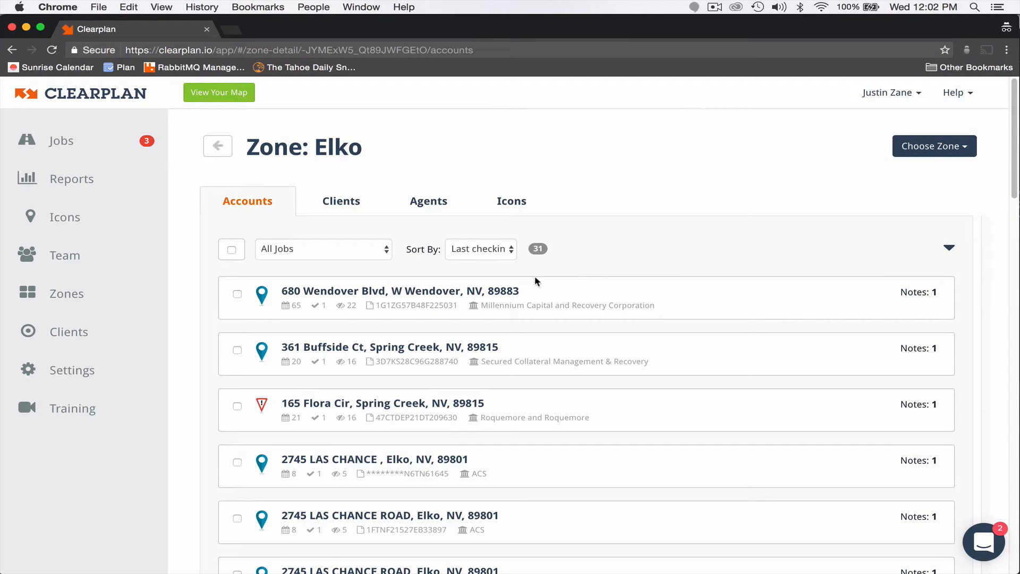
click(481, 248)
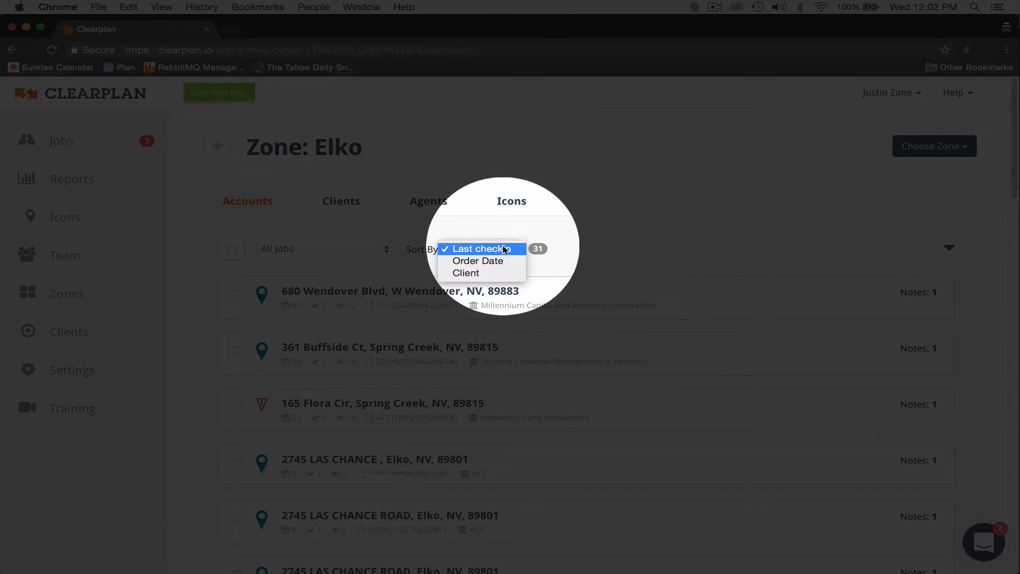
mouse_move(478, 260)
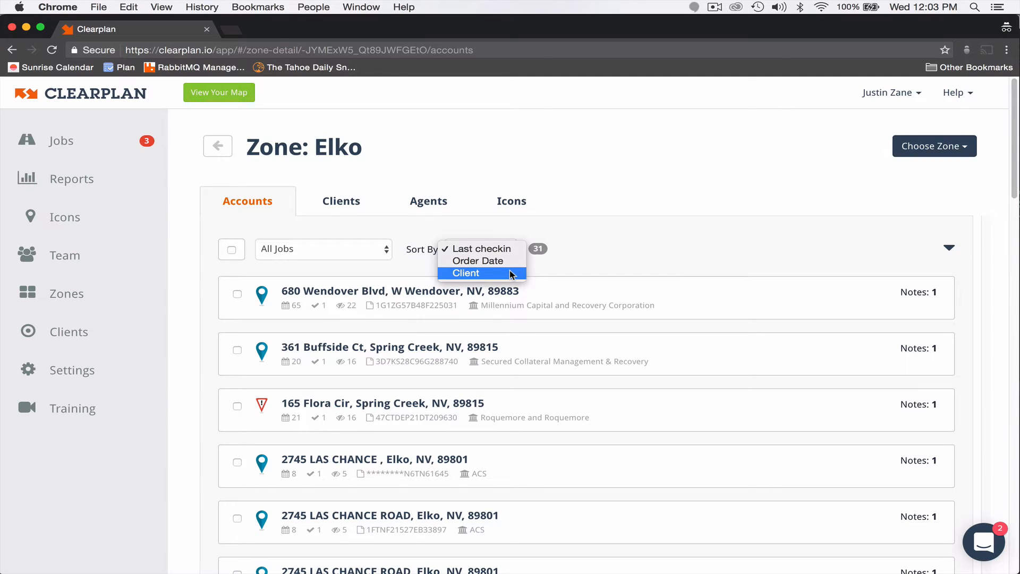
click(464, 272)
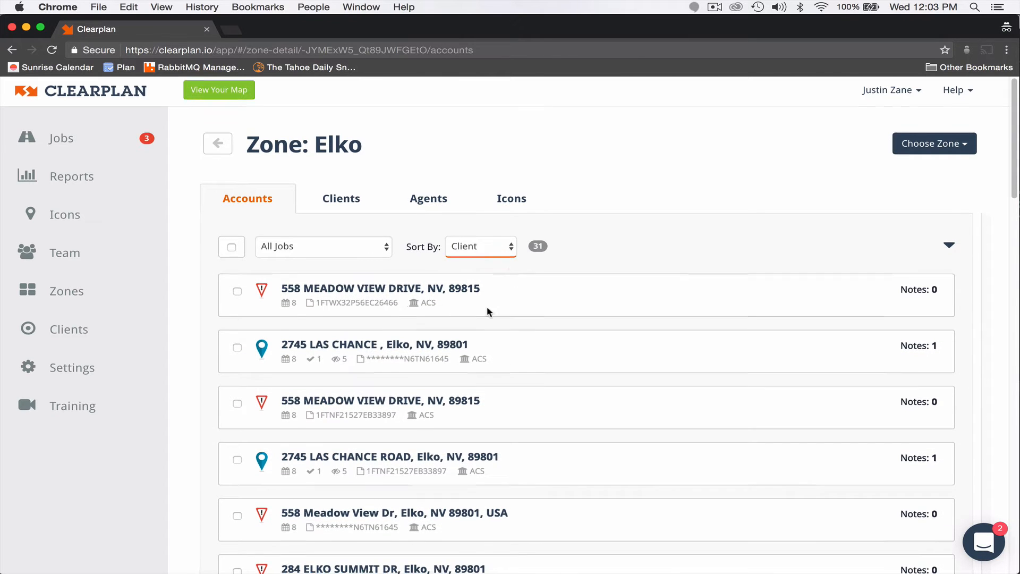
scroll(down, 3)
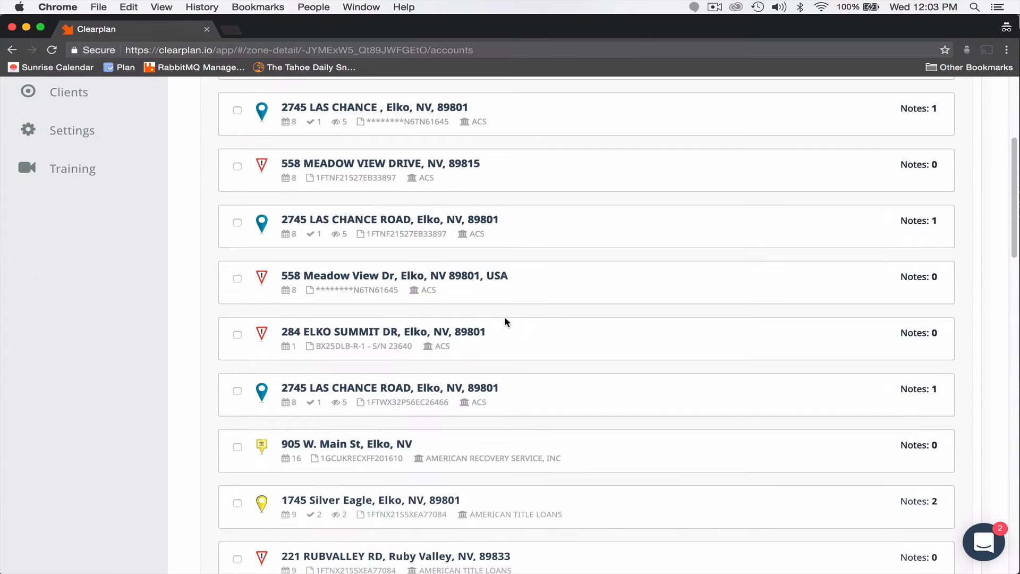
scroll(down, 3)
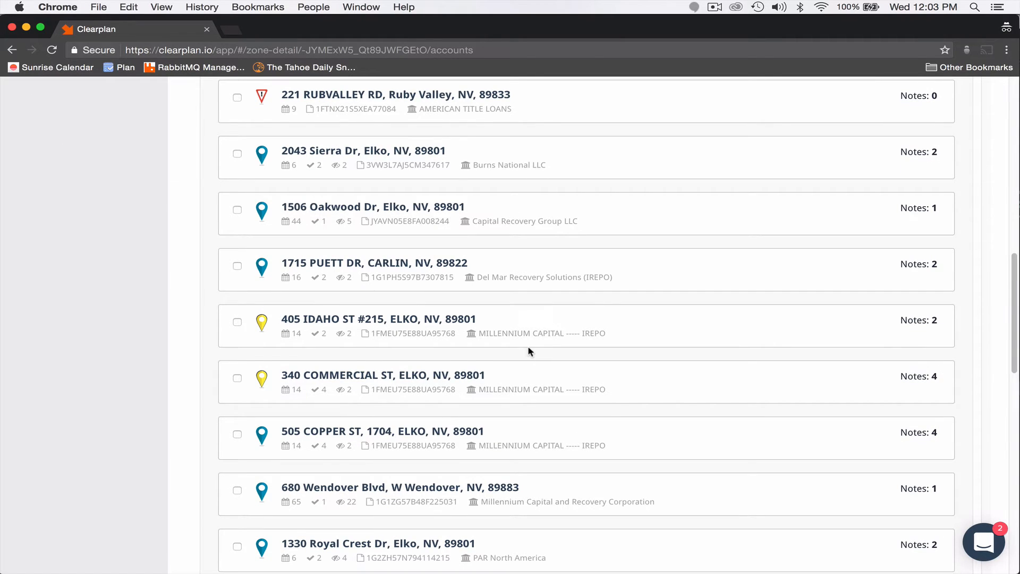
mouse_move(550, 354)
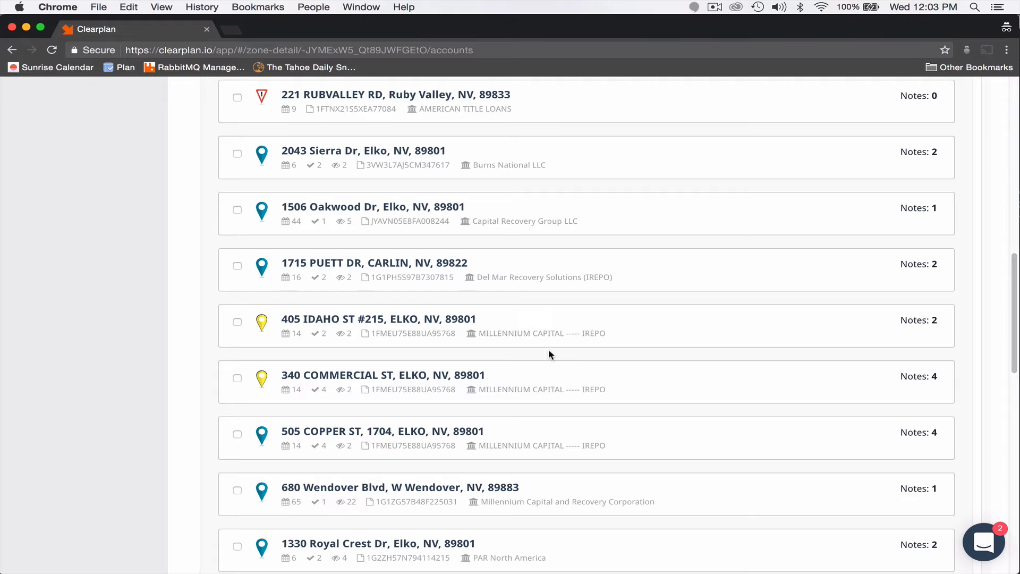
mouse_move(217, 273)
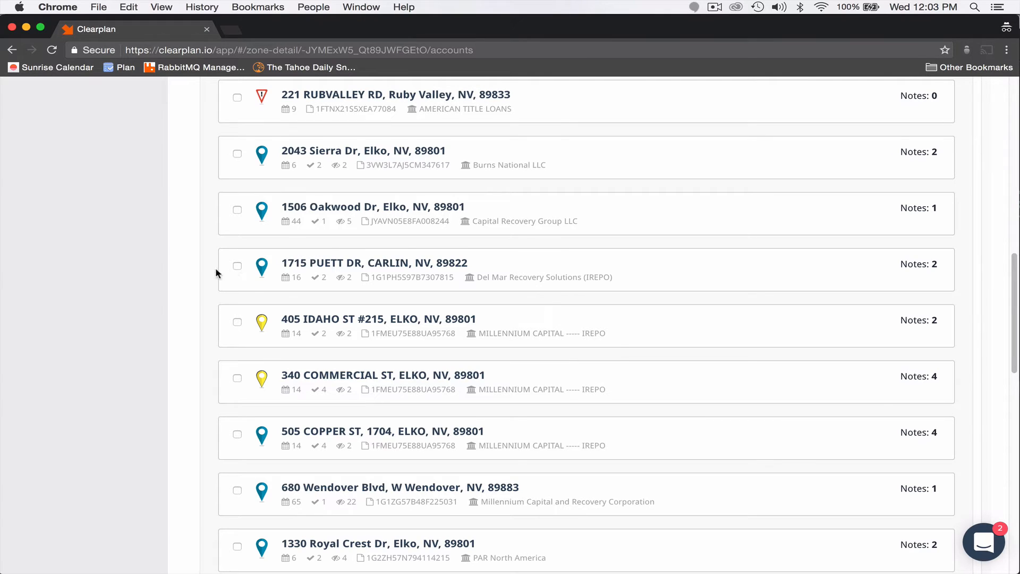
click(237, 267)
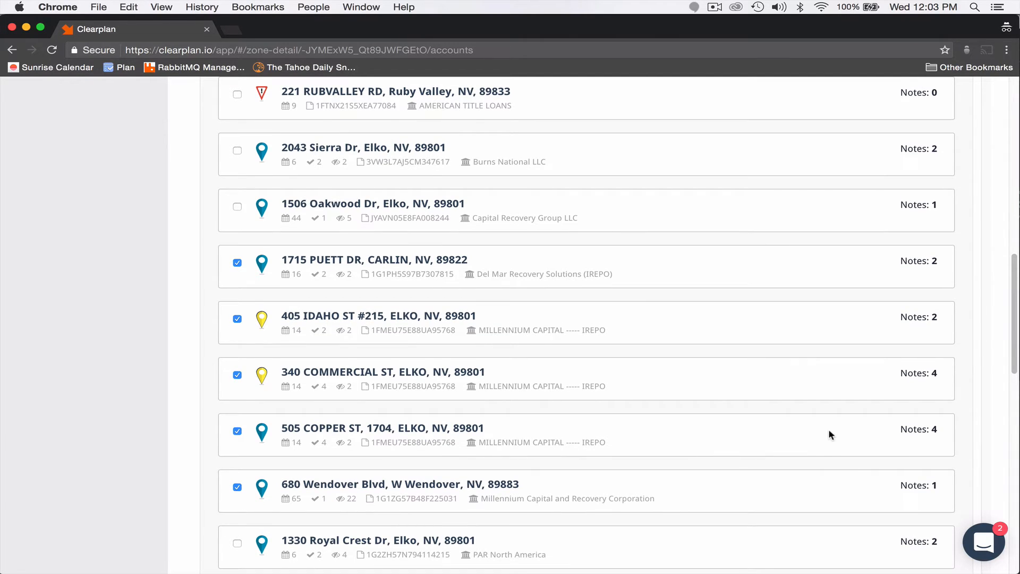
Choose Change Icon from the Actions menu for the checked Del Mar and Millennium addresses
scroll(up, 3)
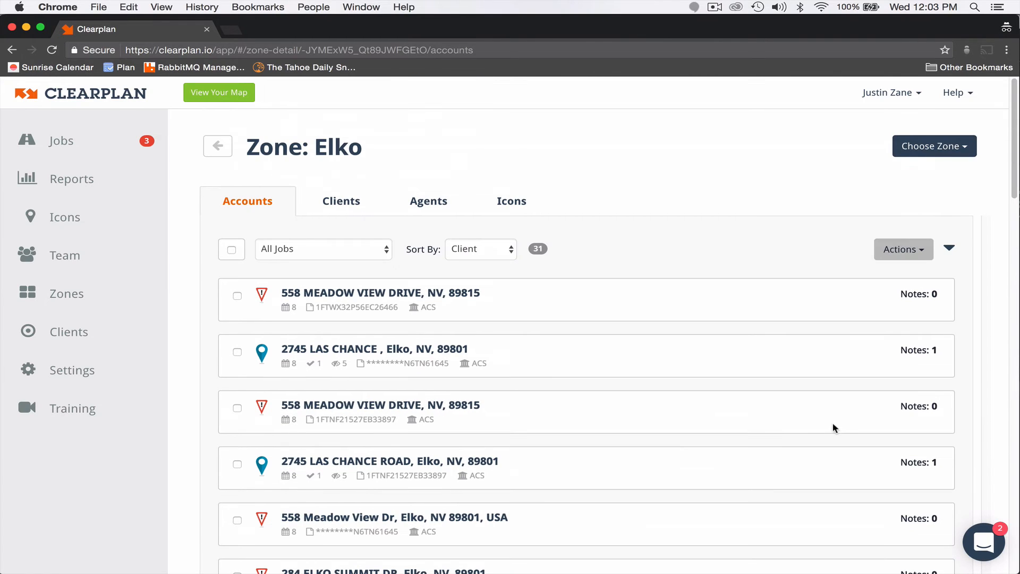
click(901, 249)
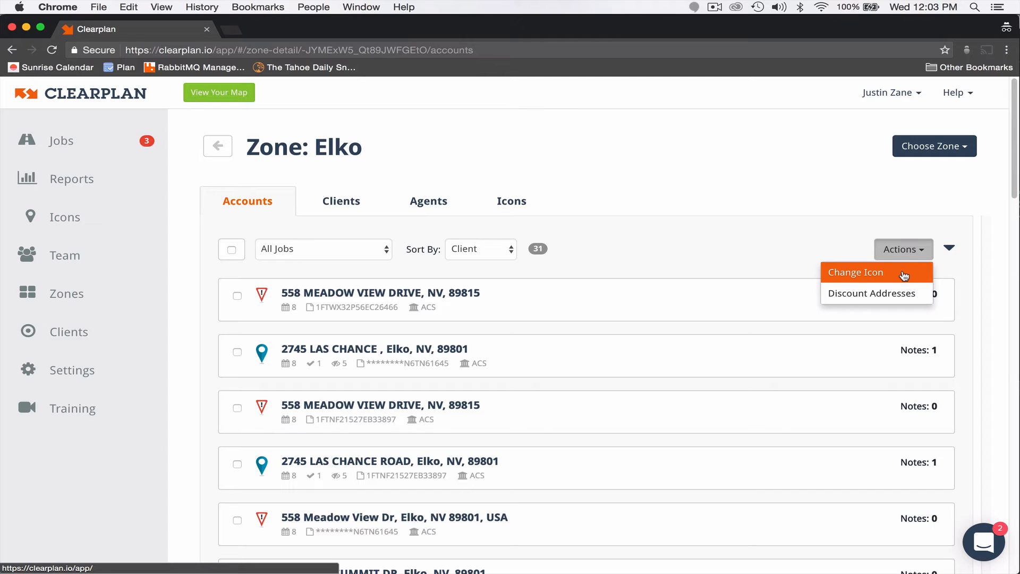
click(856, 272)
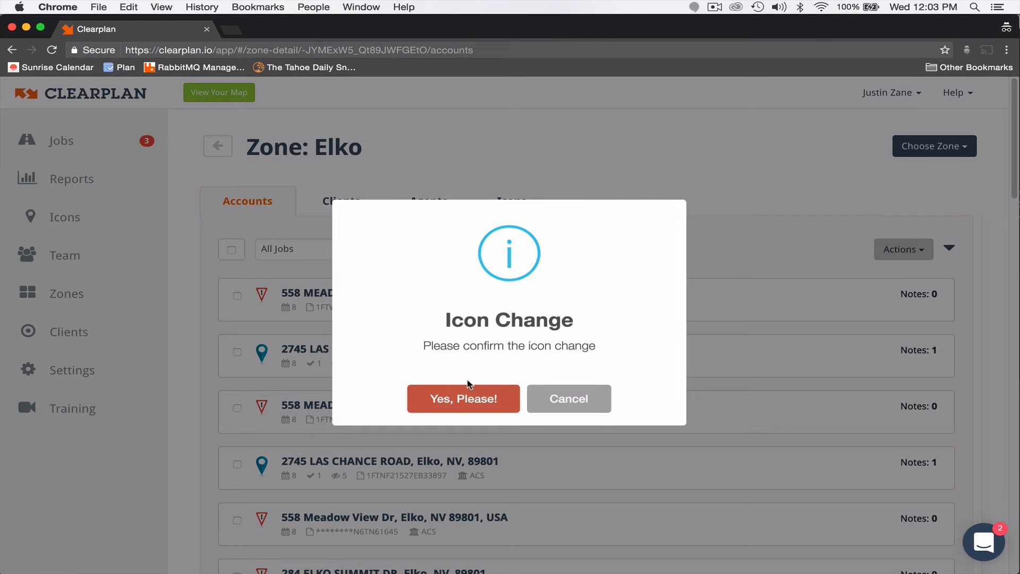
Confirm the icon change, pick the Priority icon, and save it for the checked addresses
click(463, 399)
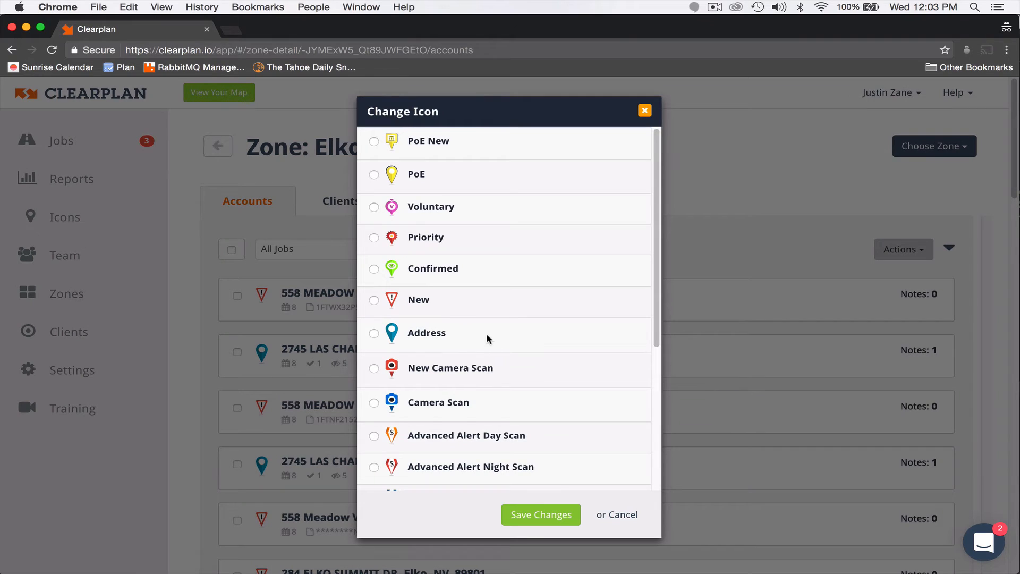
mouse_move(440, 241)
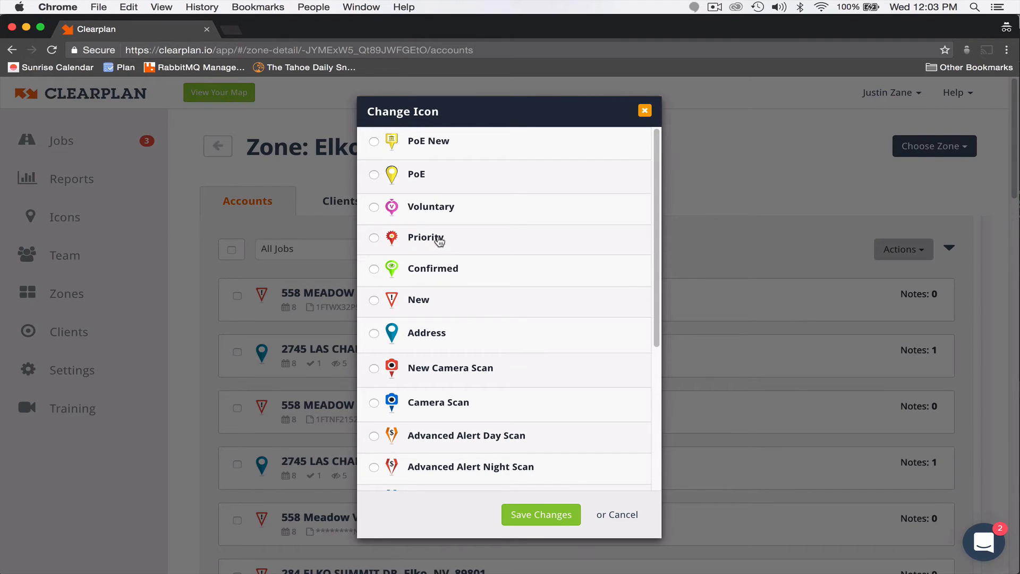
click(374, 237)
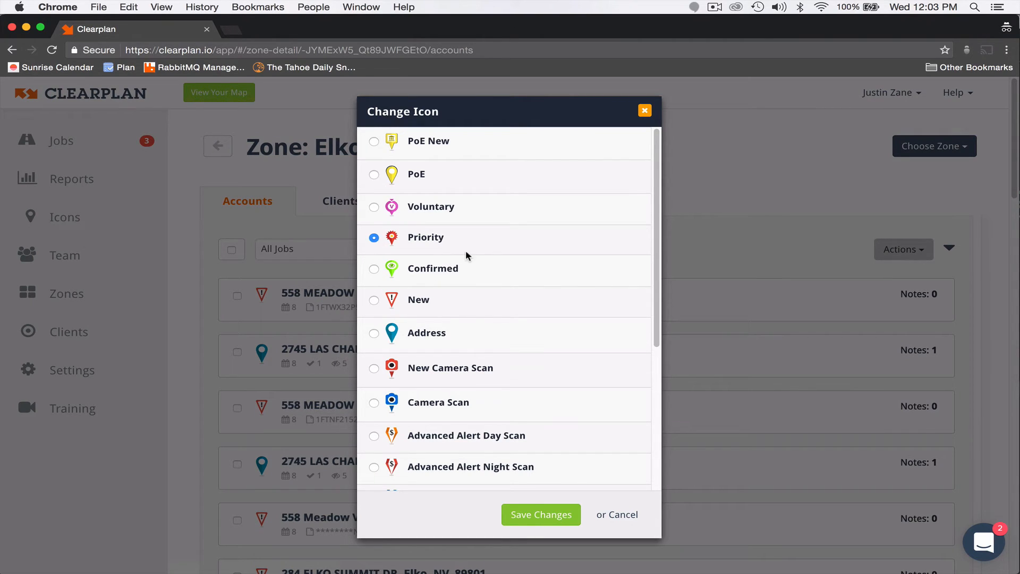
mouse_move(541, 513)
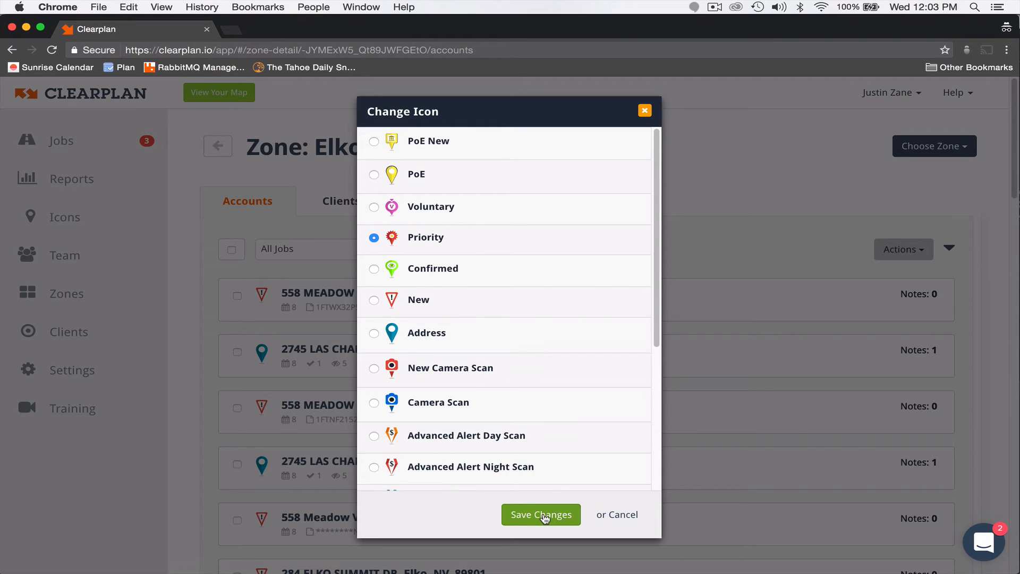
click(539, 513)
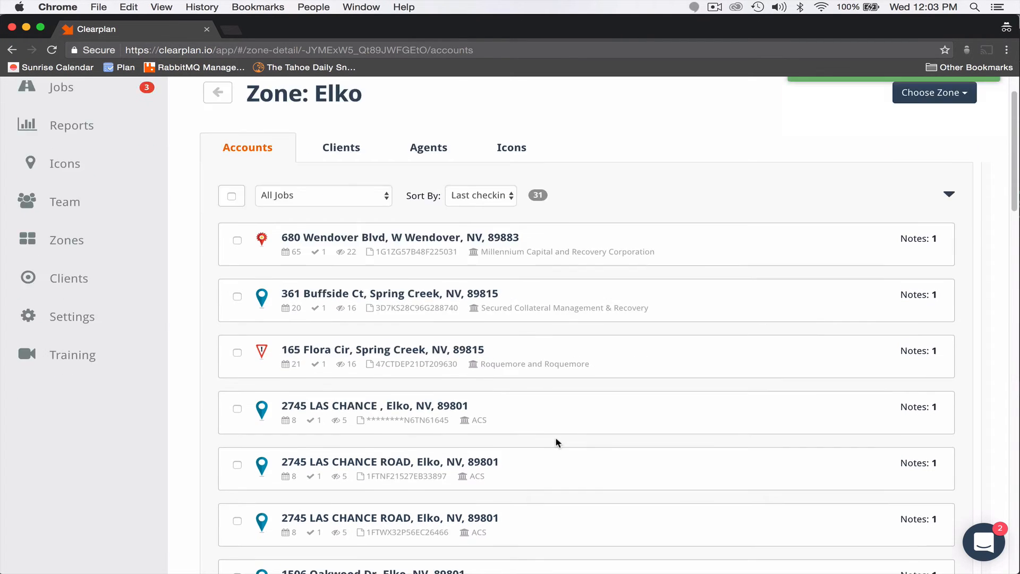
scroll(down, 3)
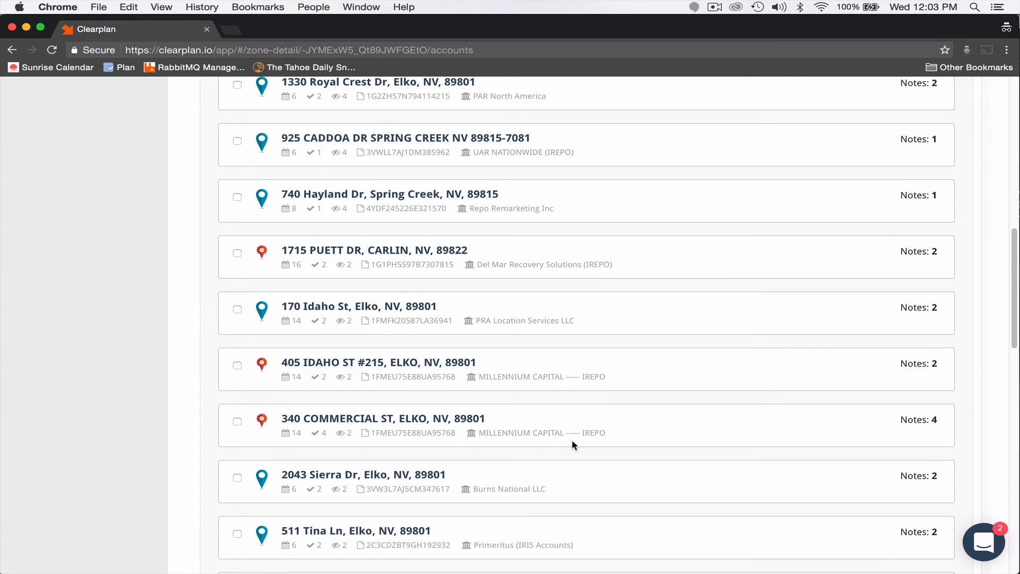
scroll(up, 3)
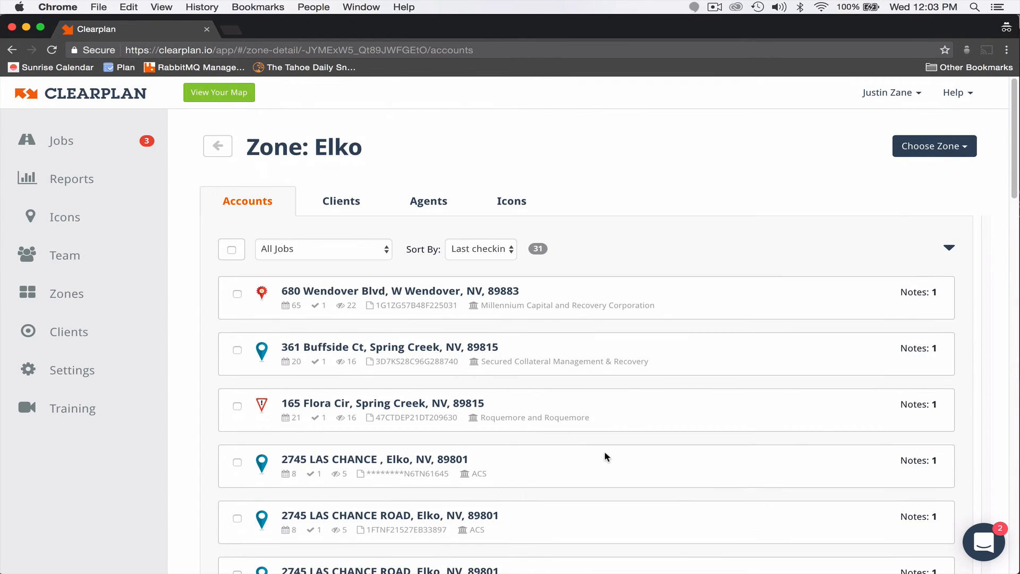
mouse_move(297, 317)
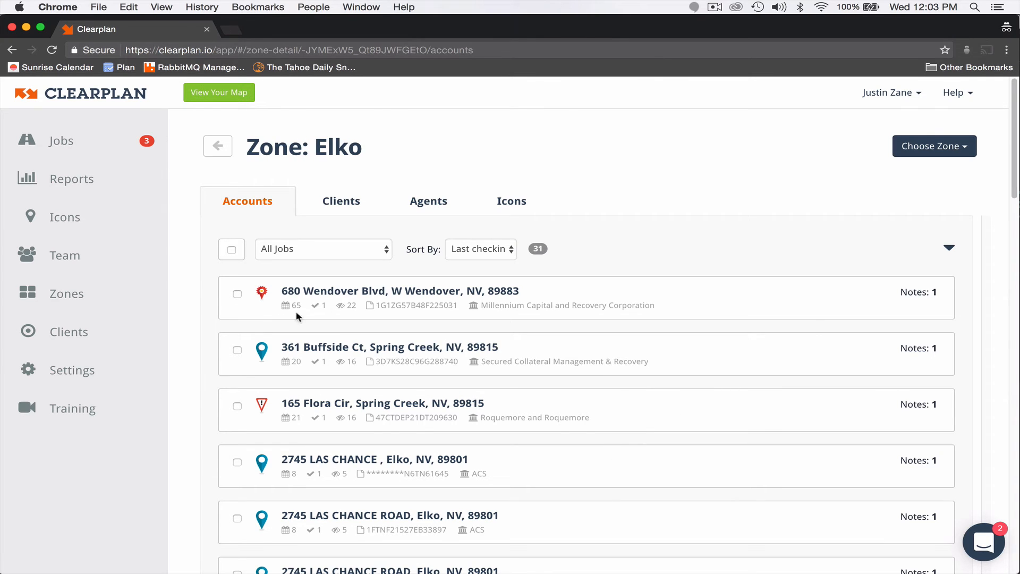
Re-sort the Elko accounts by client and scroll down the list
click(481, 249)
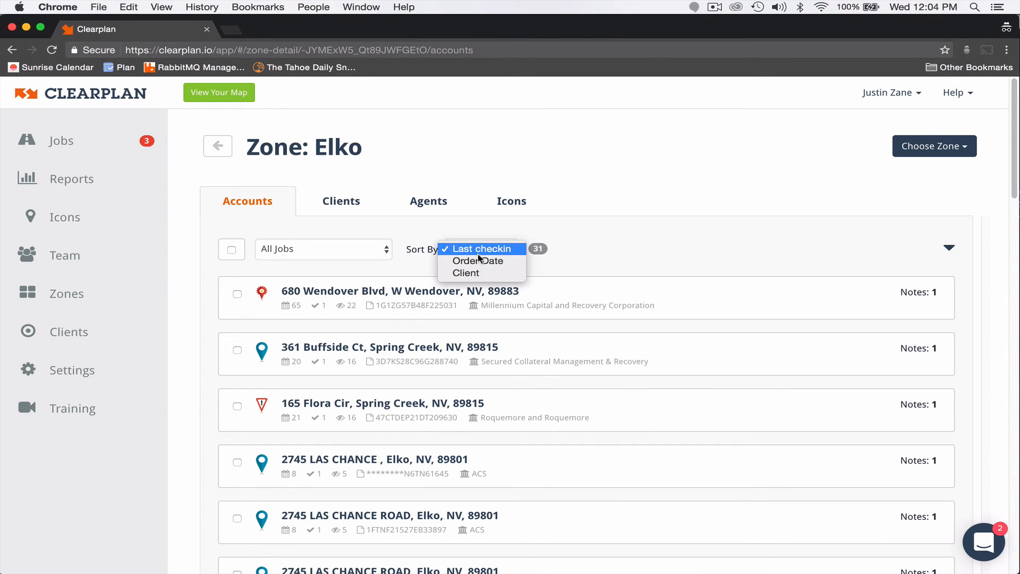
click(466, 272)
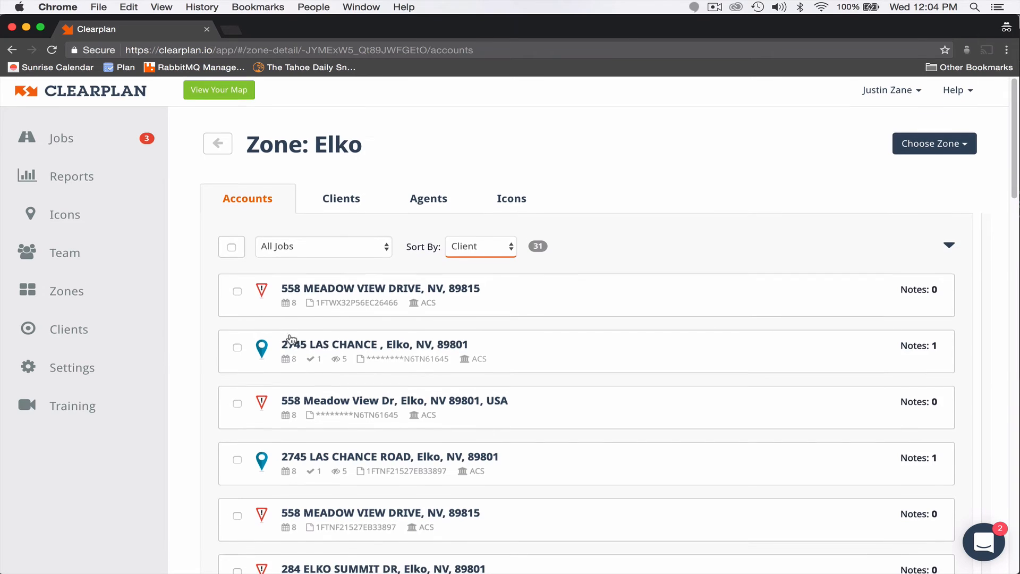
scroll(down, 3)
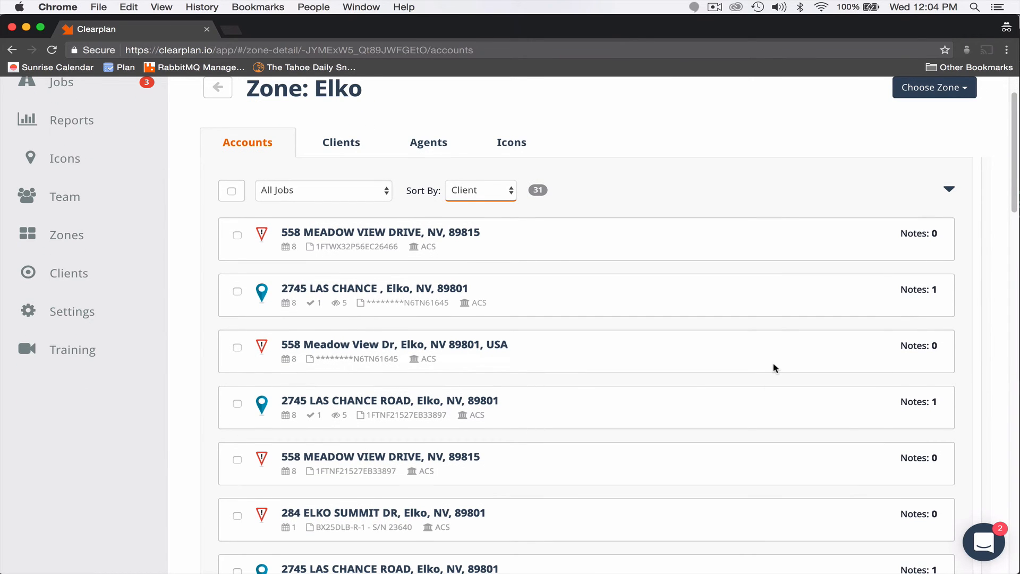
mouse_move(758, 374)
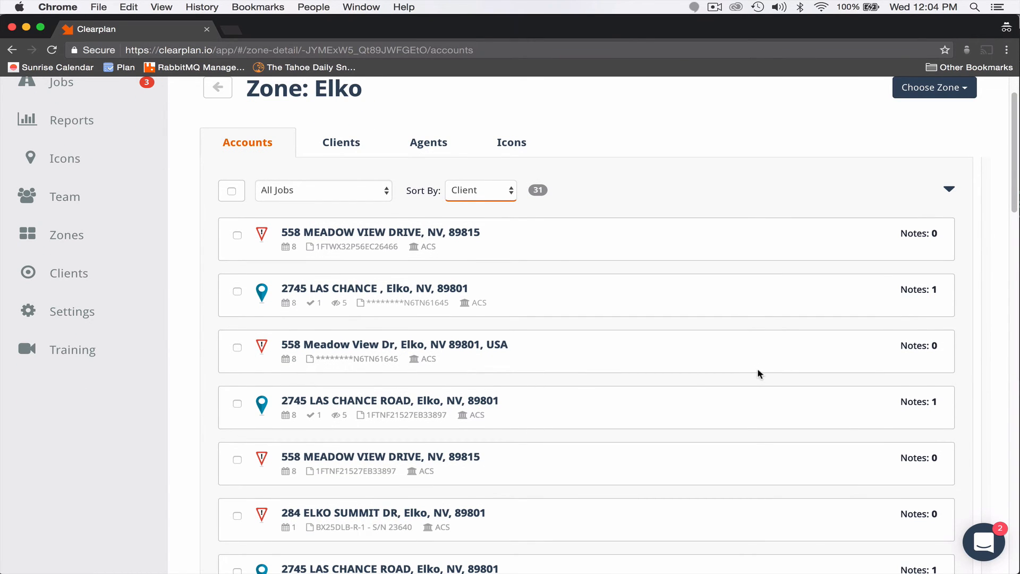
mouse_move(323, 316)
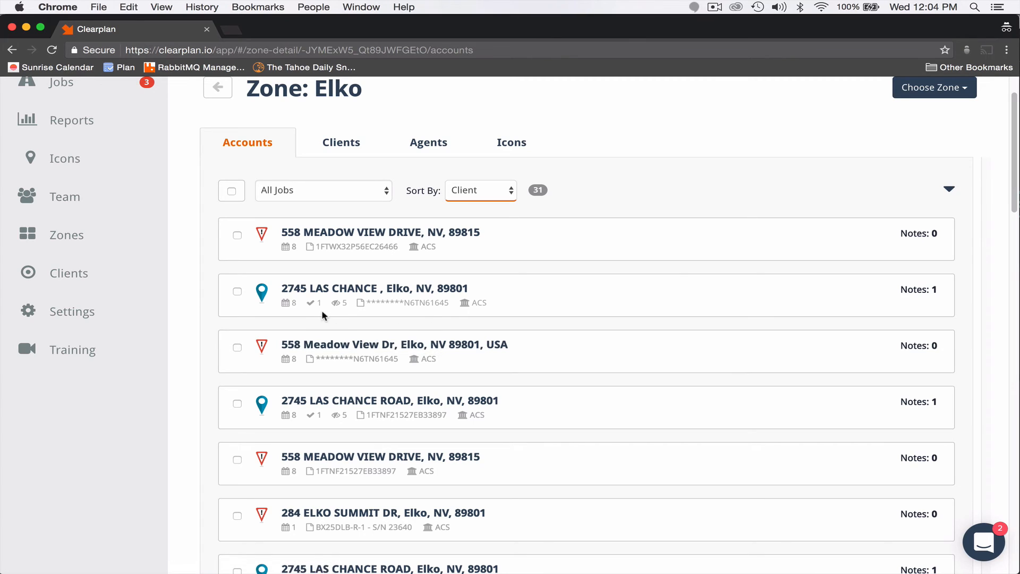
mouse_move(284, 313)
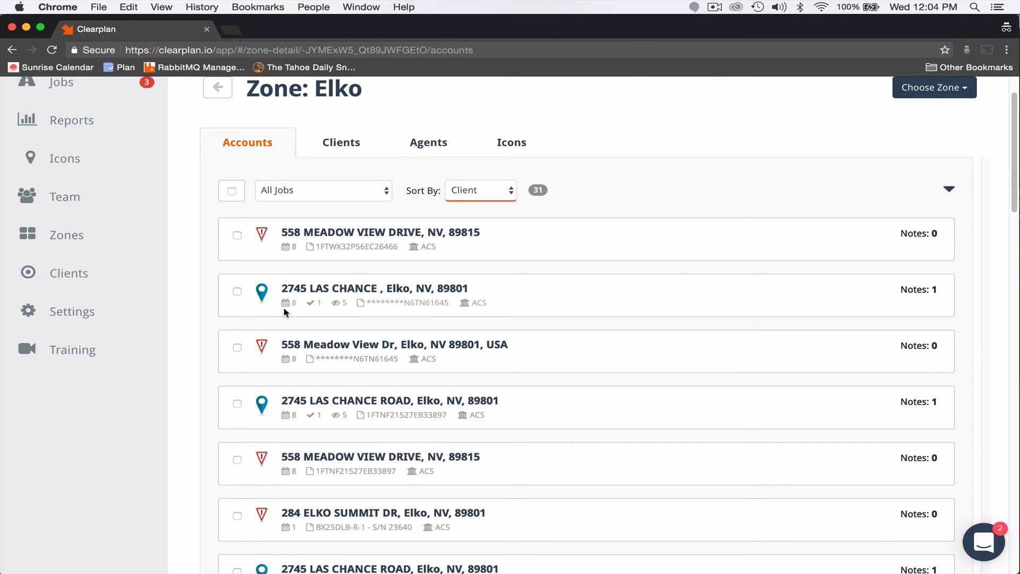
mouse_move(237, 247)
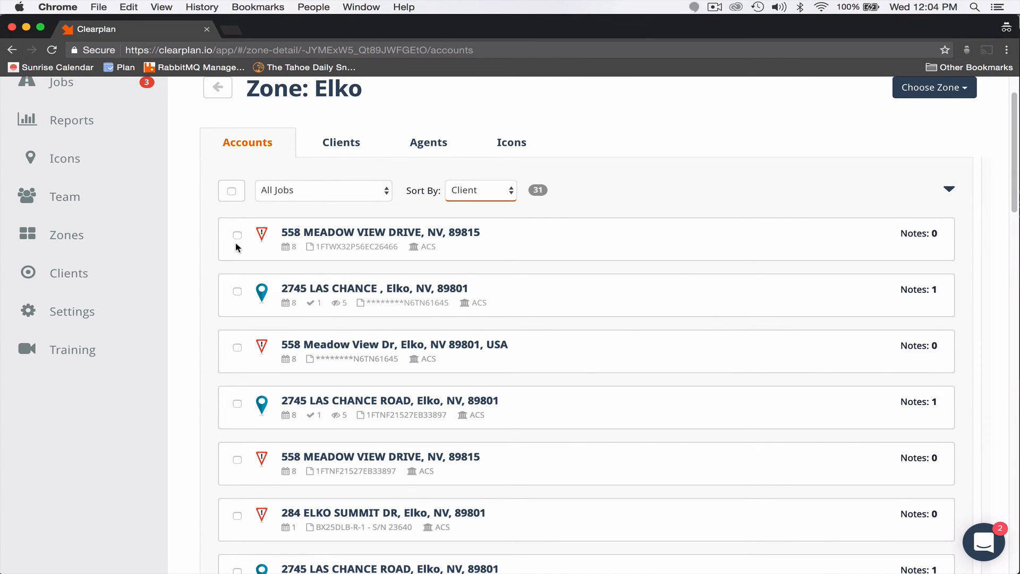
click(948, 189)
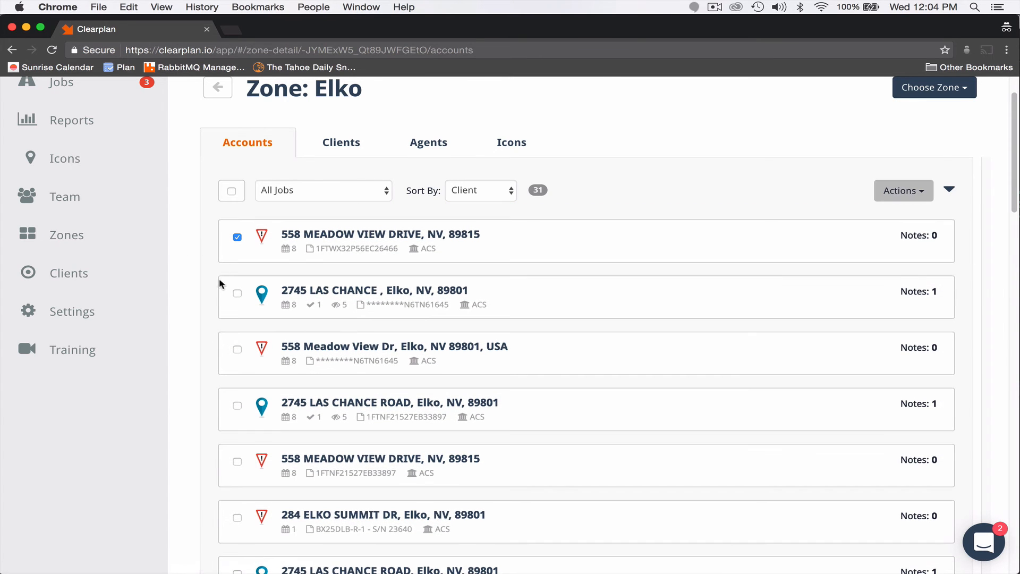
click(237, 294)
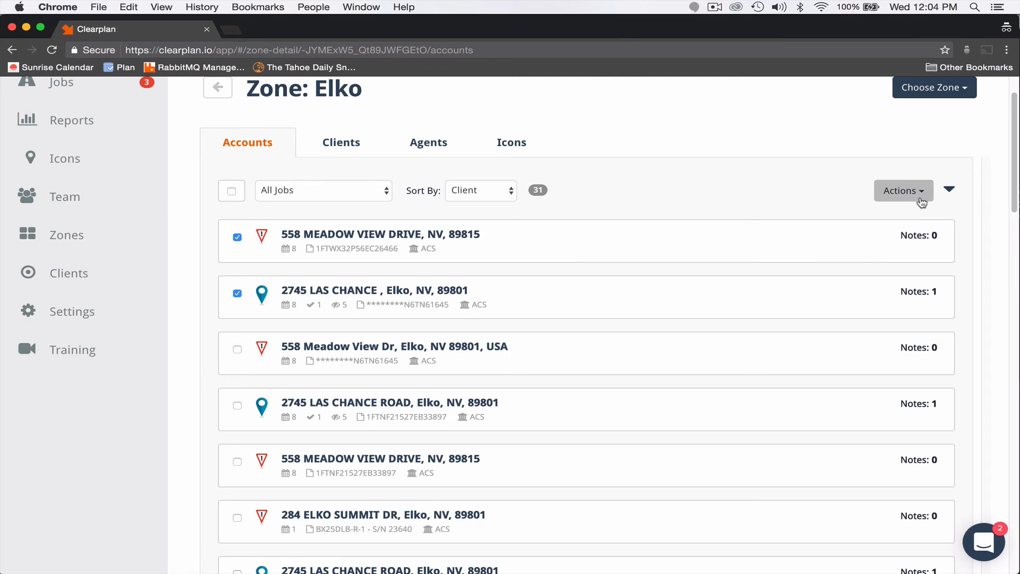
click(904, 190)
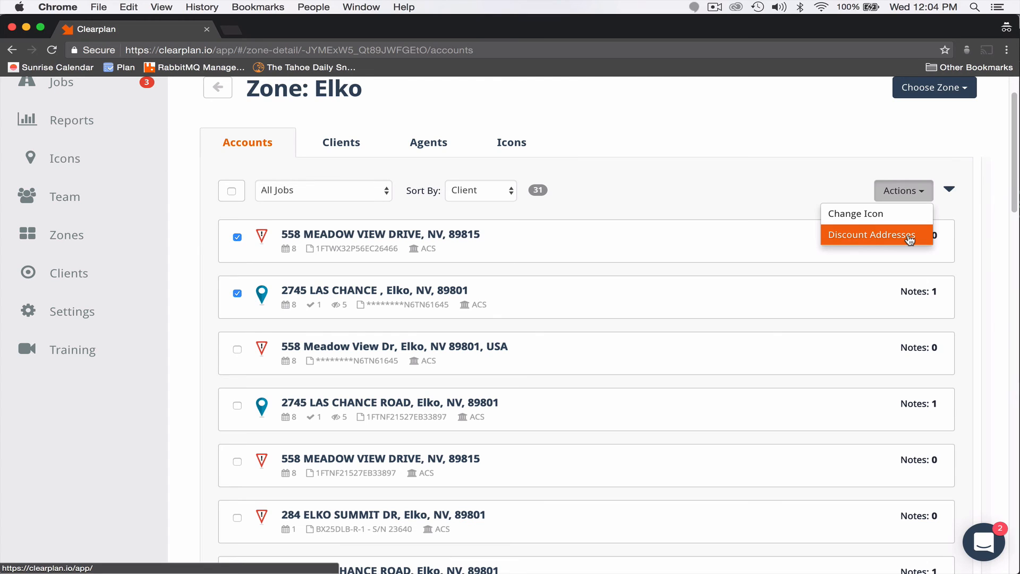
mouse_move(636, 272)
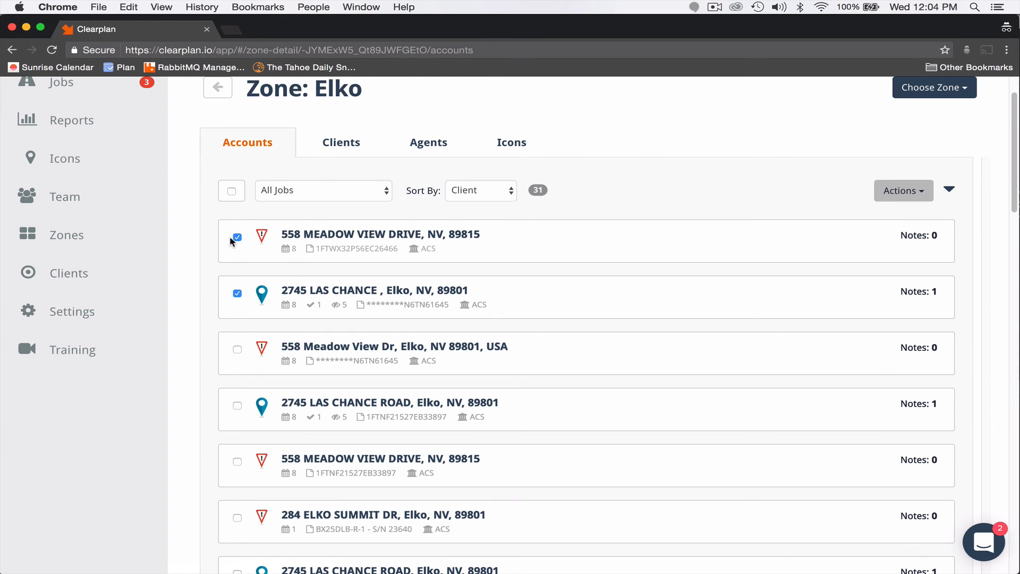
click(237, 237)
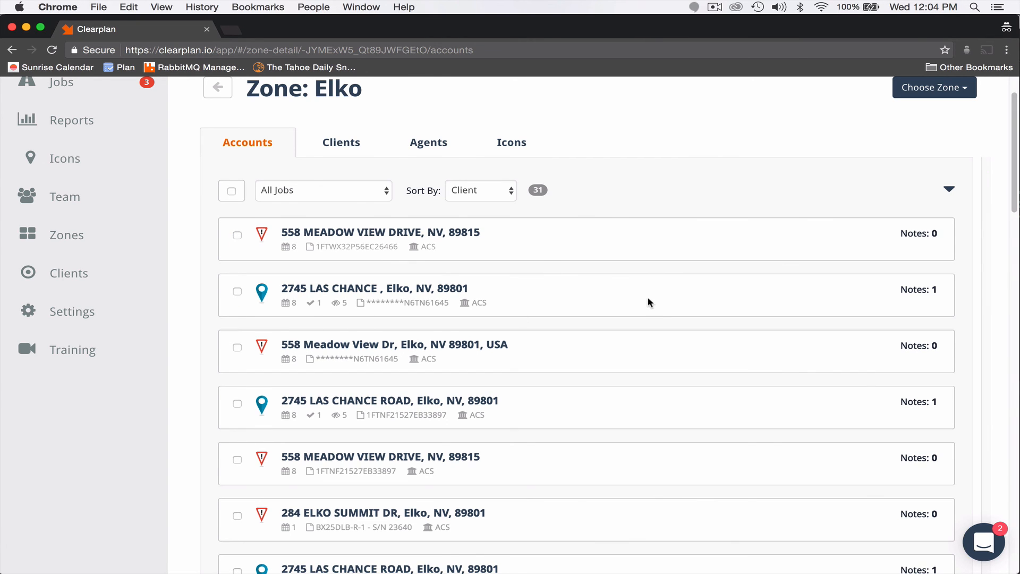
mouse_move(659, 309)
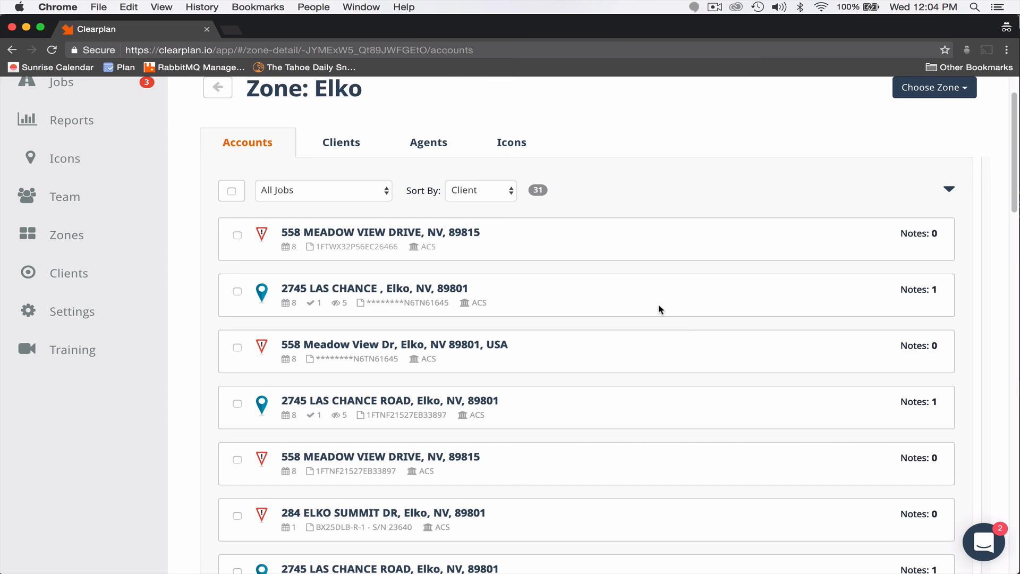
mouse_move(679, 319)
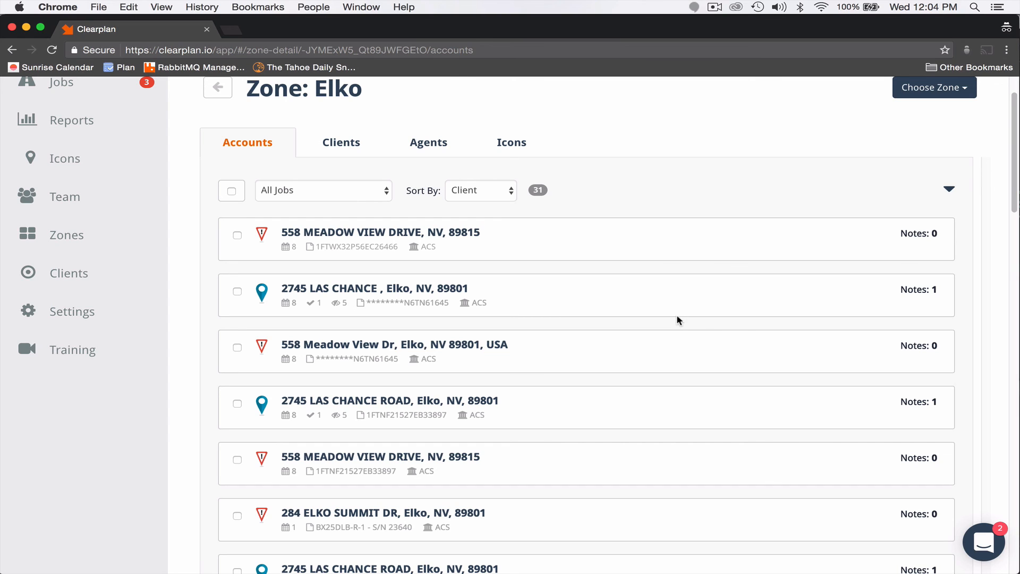
mouse_move(676, 334)
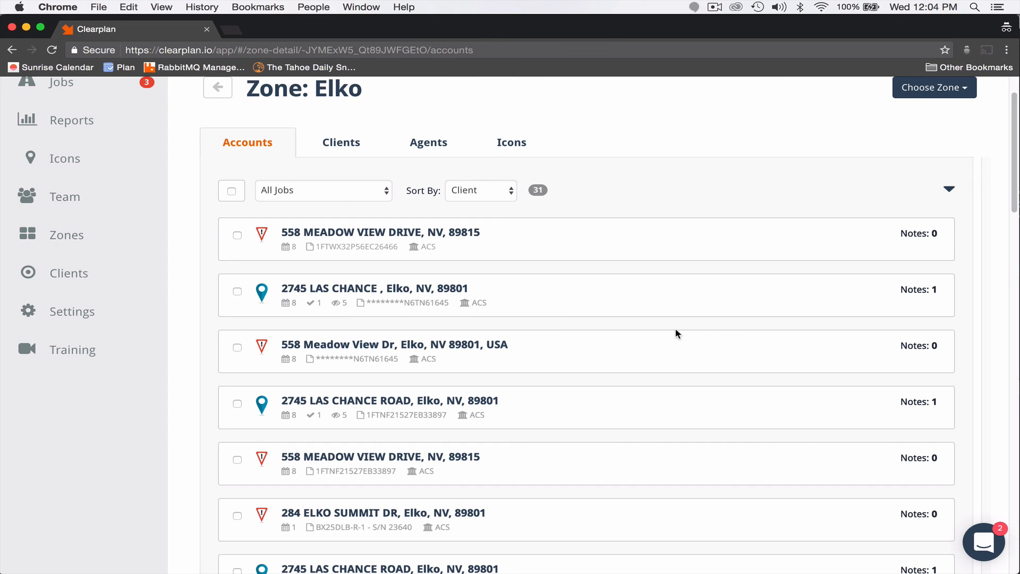
mouse_move(640, 302)
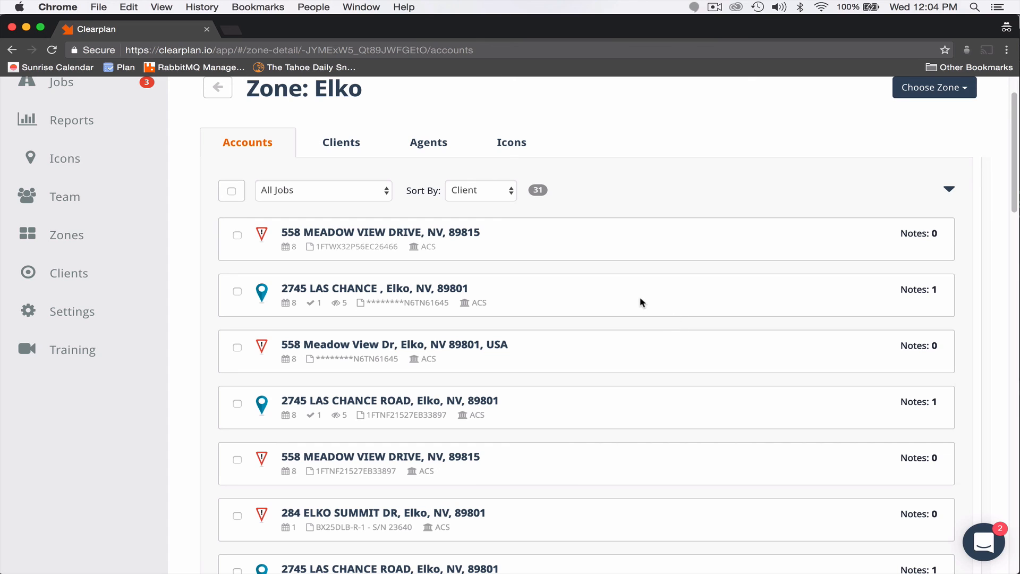